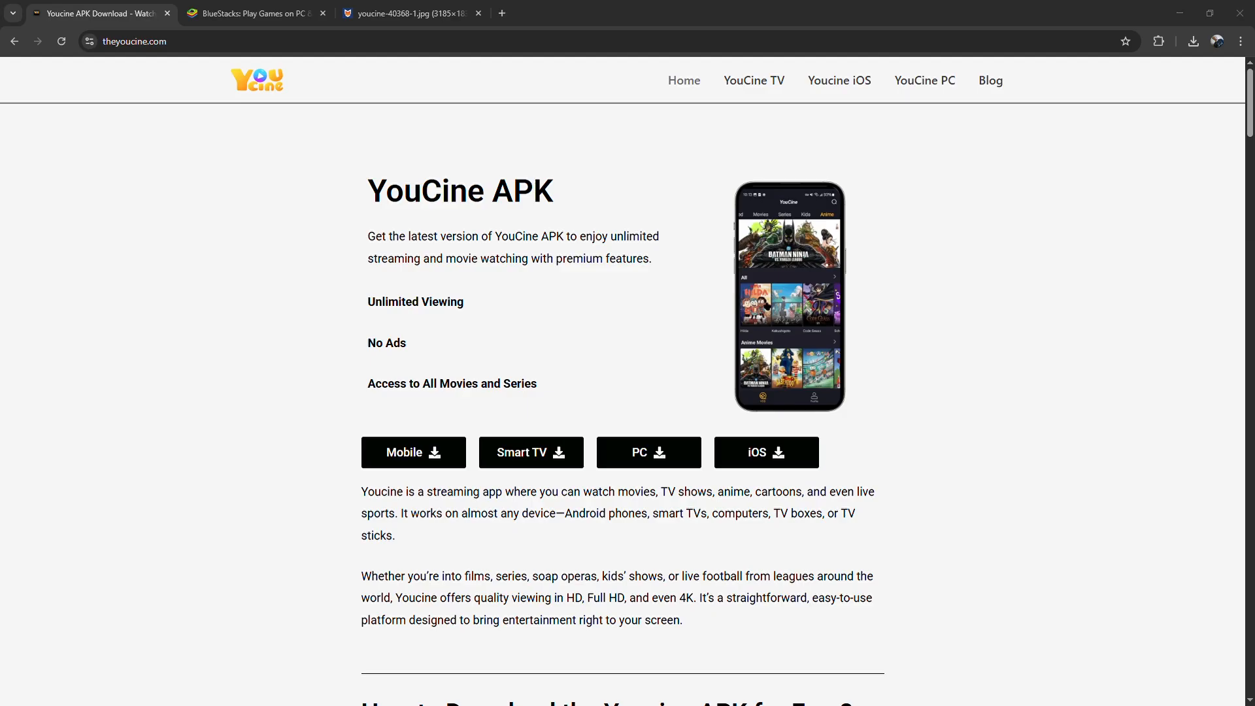
mouse_move(152, 379)
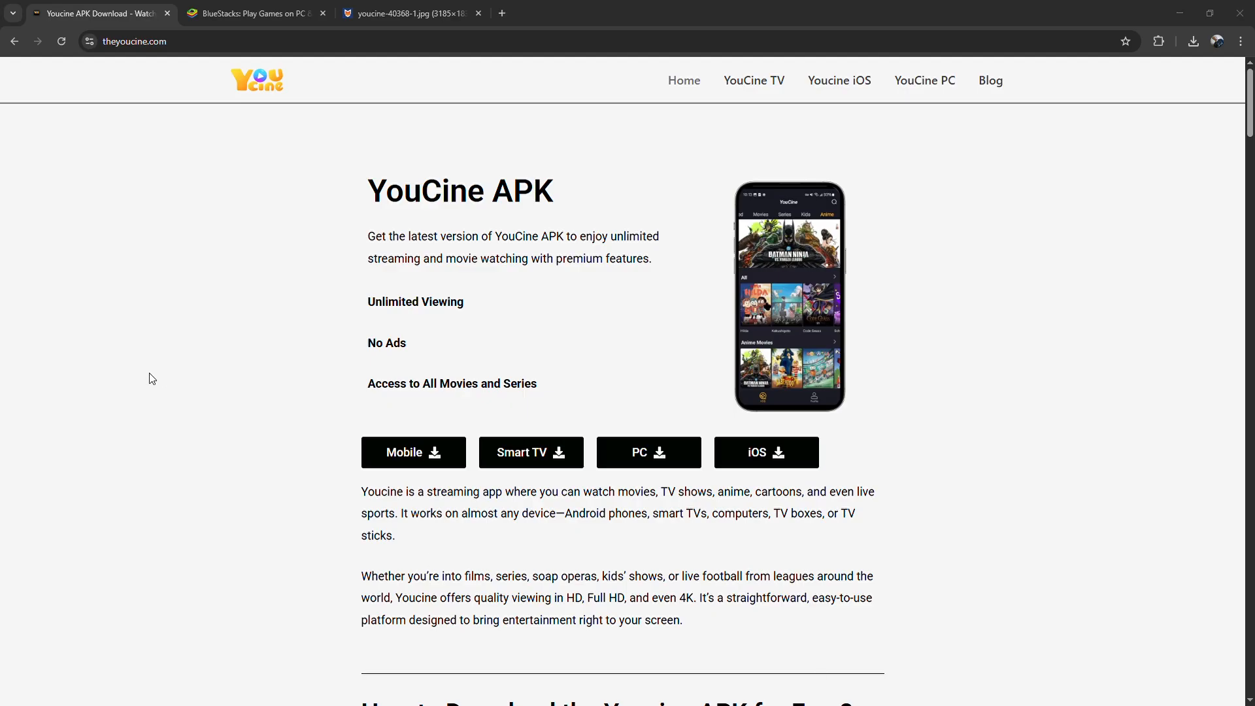
mouse_move(256, 13)
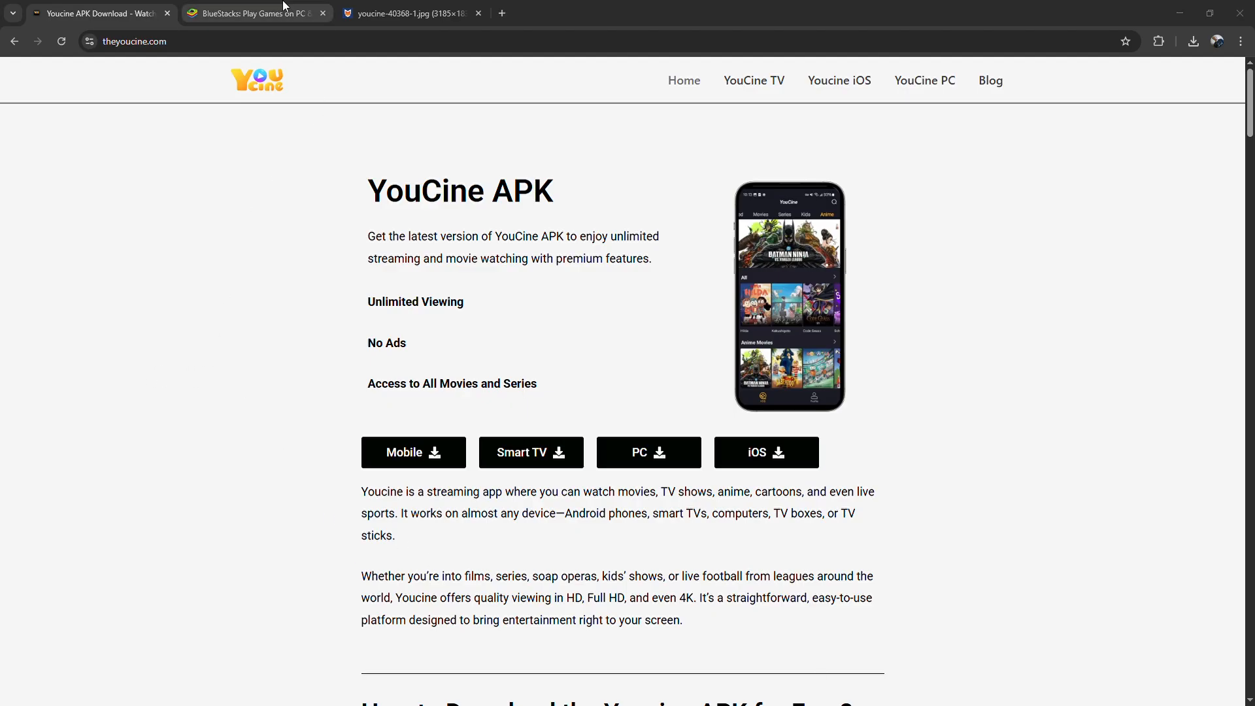
Switch to the BlueStacks tab showing the Android emulator home page.
left_click(256, 13)
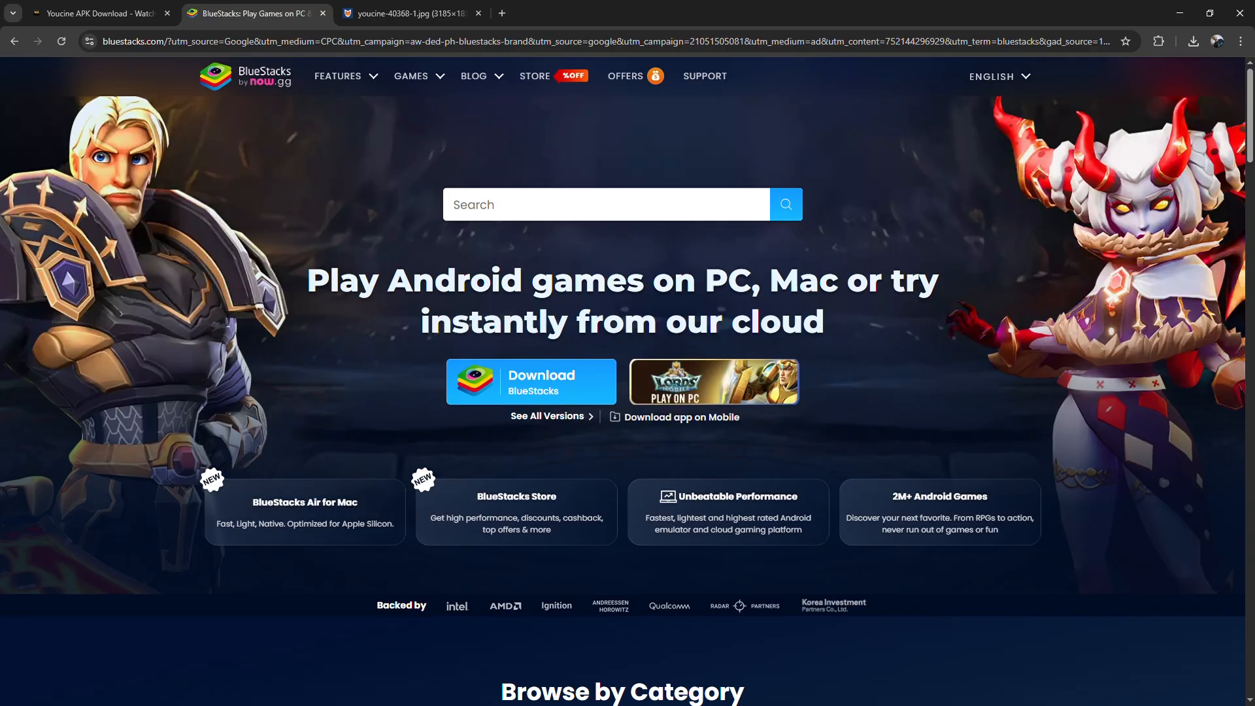
mouse_move(354, 349)
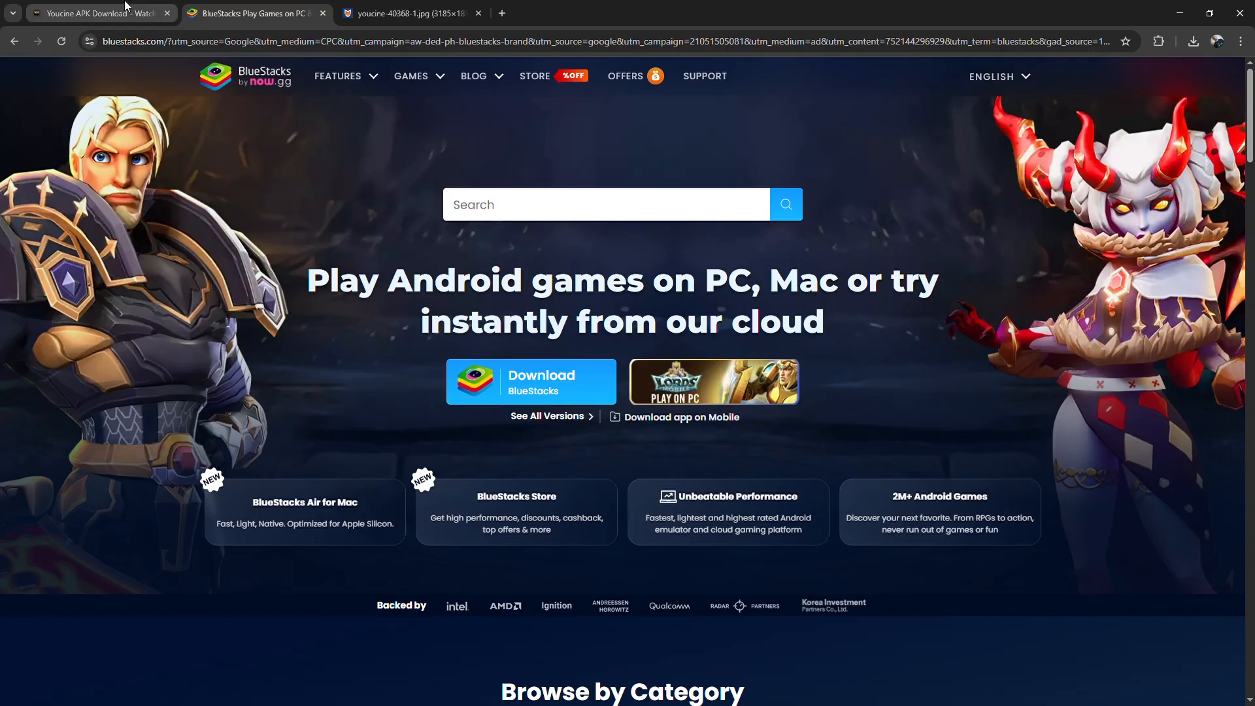
Return to the YouCine APK tab and scroll to the Android download and installation steps.
left_click(96, 13)
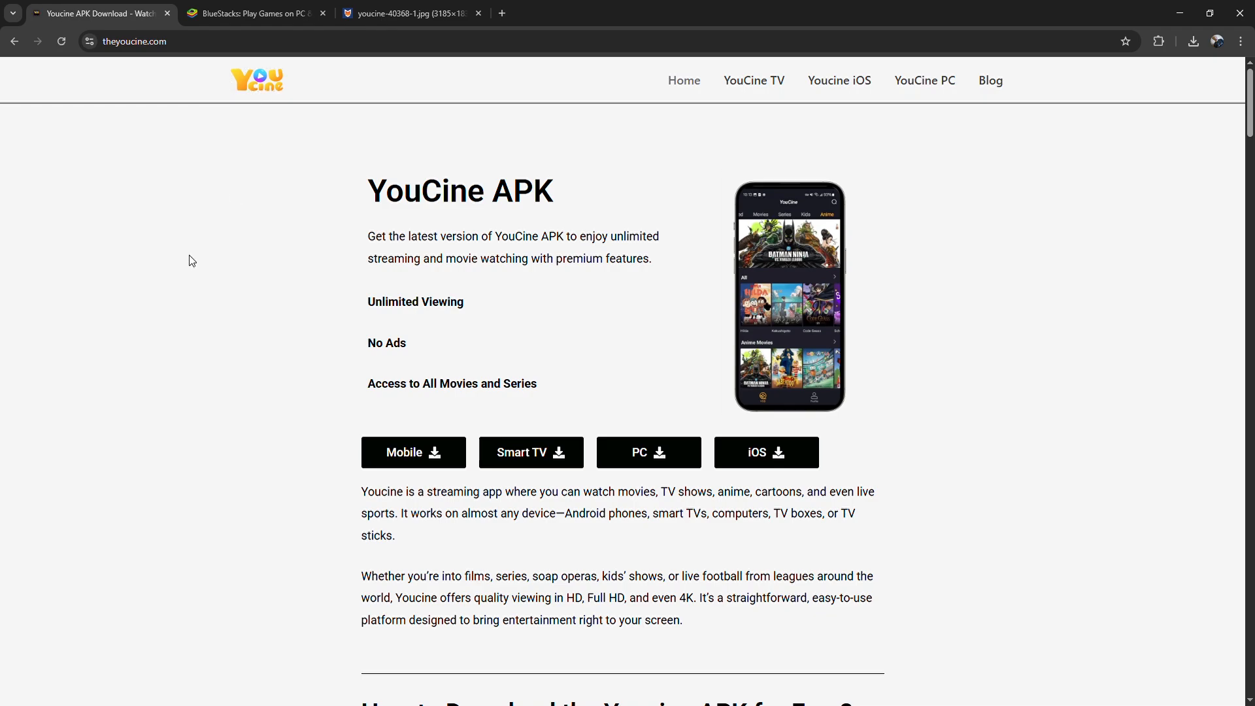
scroll("down", 3)
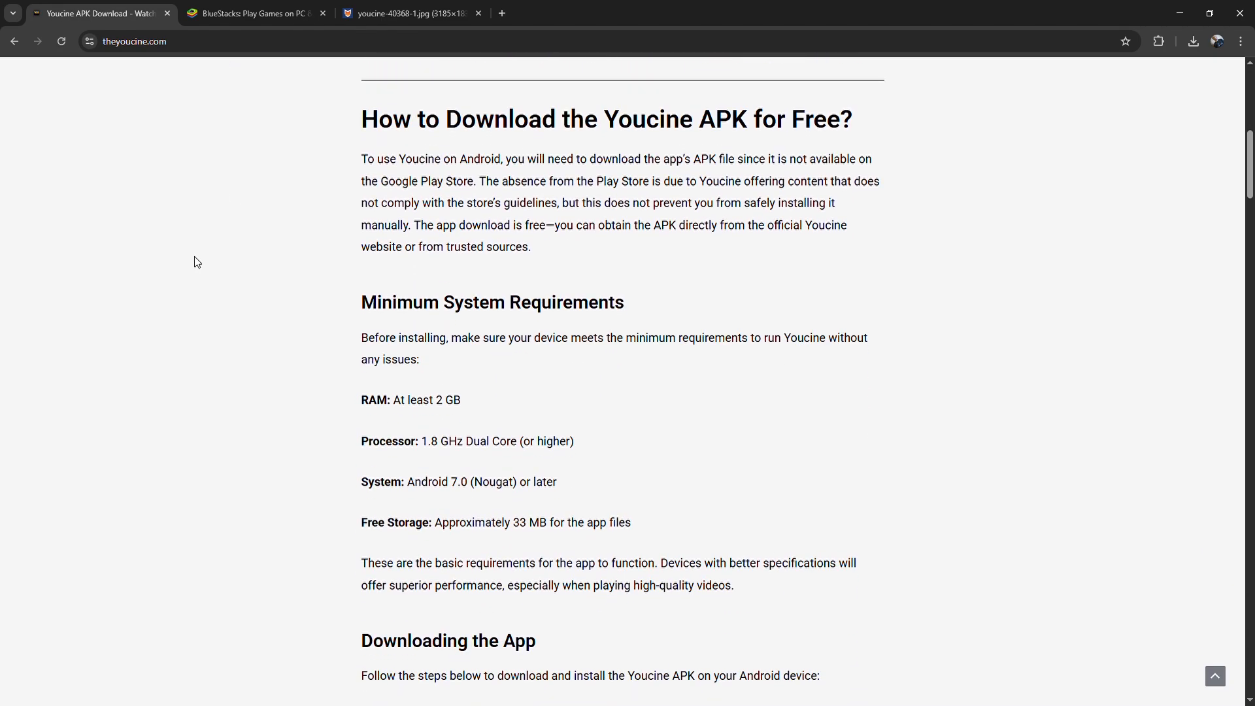
scroll("down", 3)
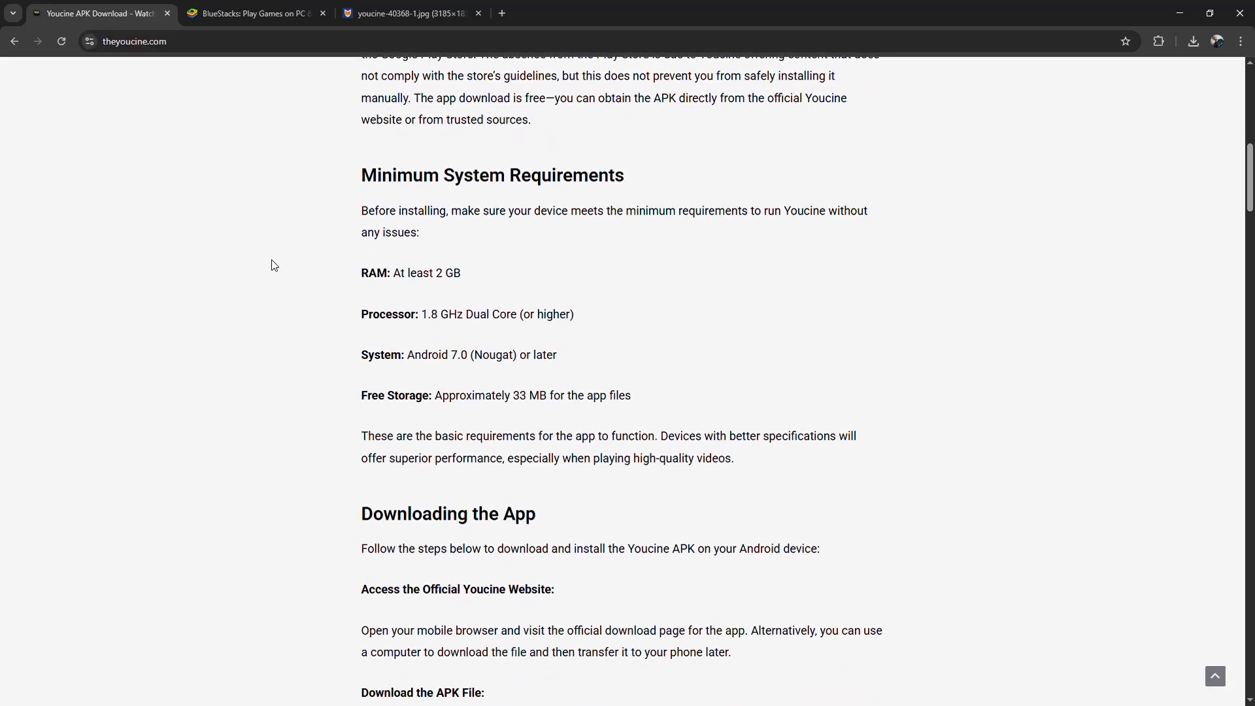
scroll("down", 3)
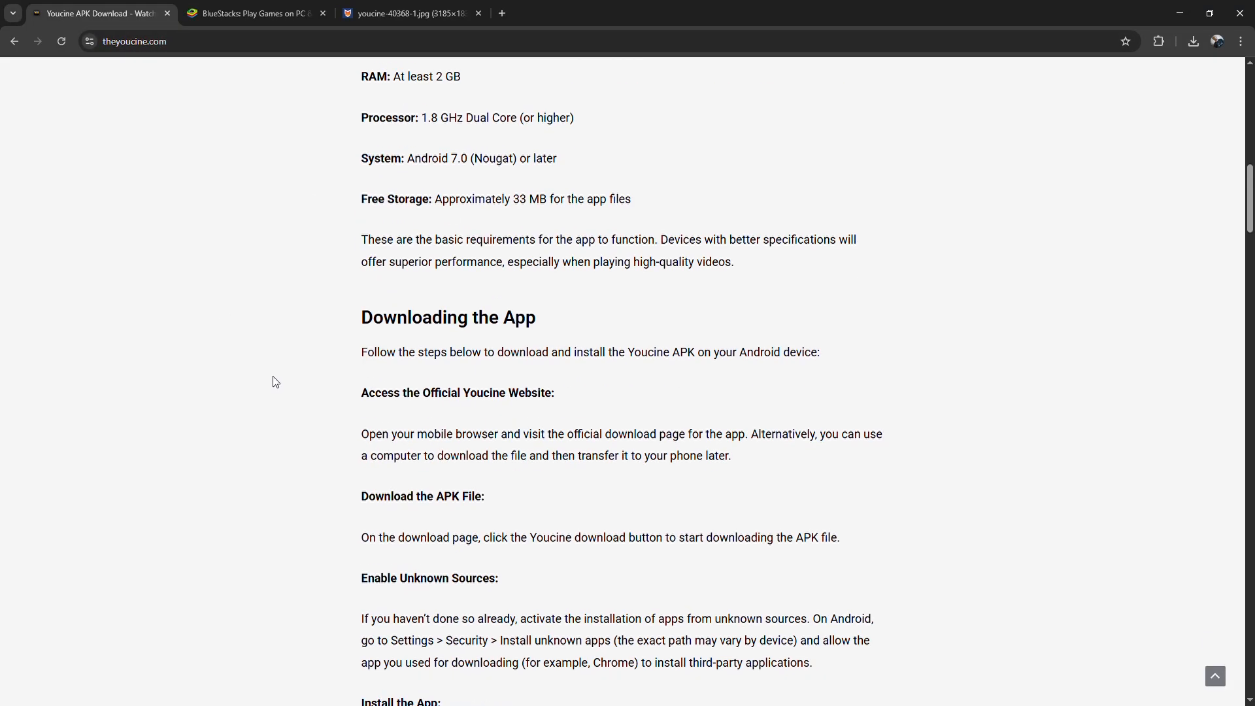
scroll("down", 3)
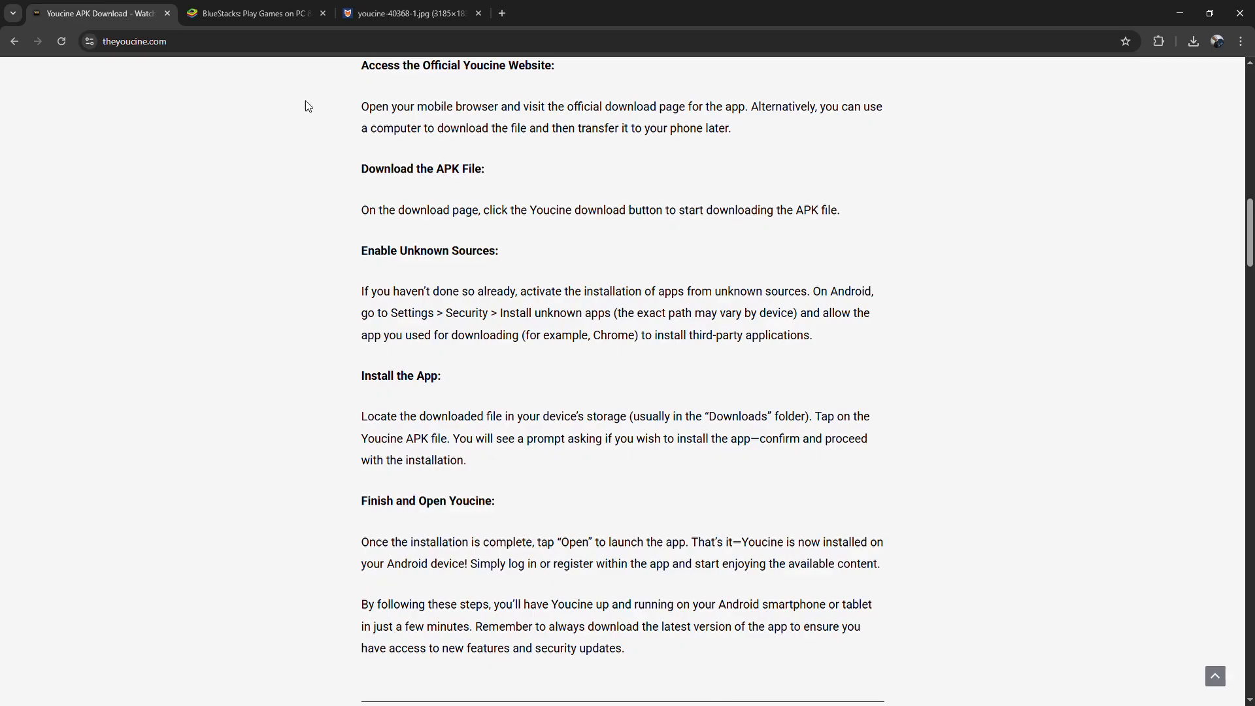
On Malavida's YouCine page, open the Kids catalogue screenshot full size.
left_click(410, 13)
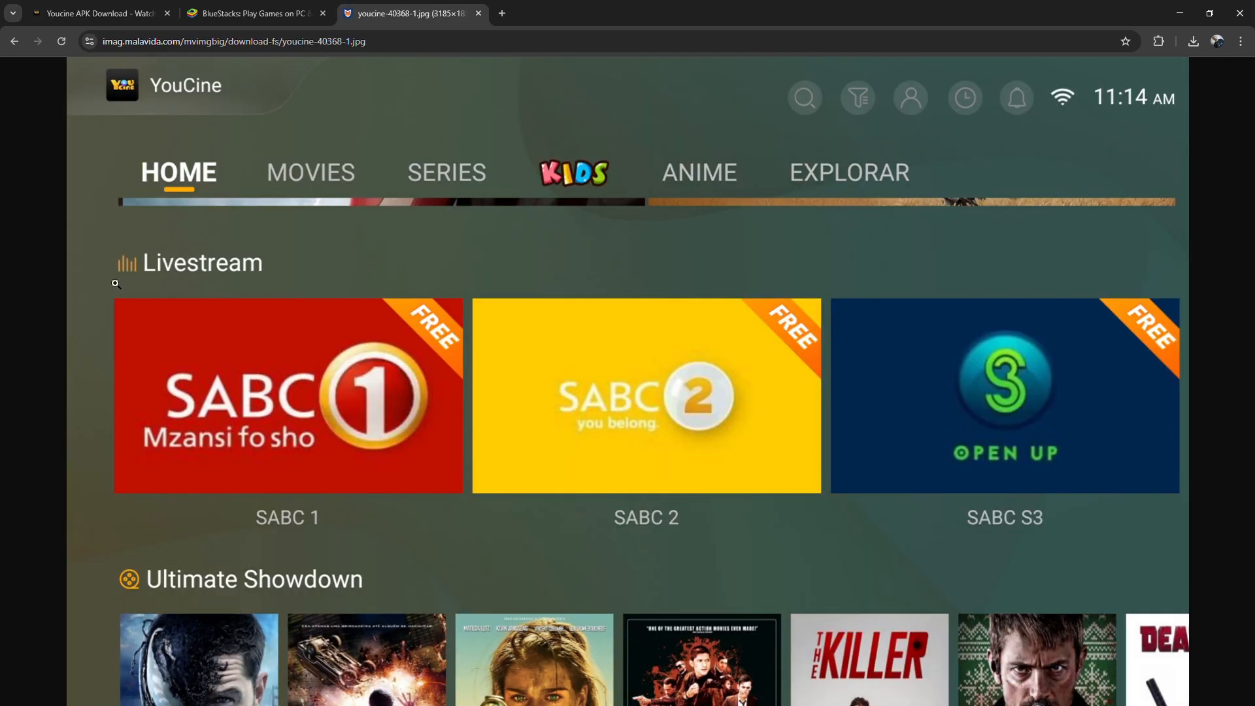
mouse_move(190, 227)
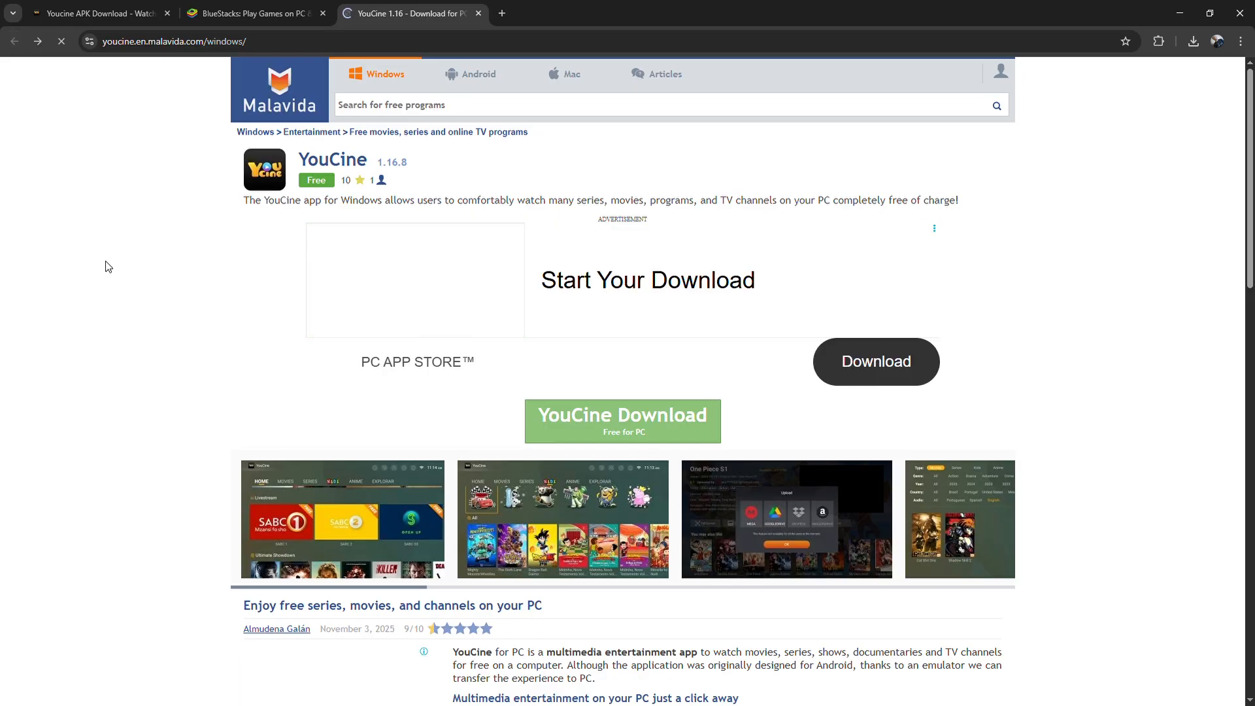
scroll("down", 3)
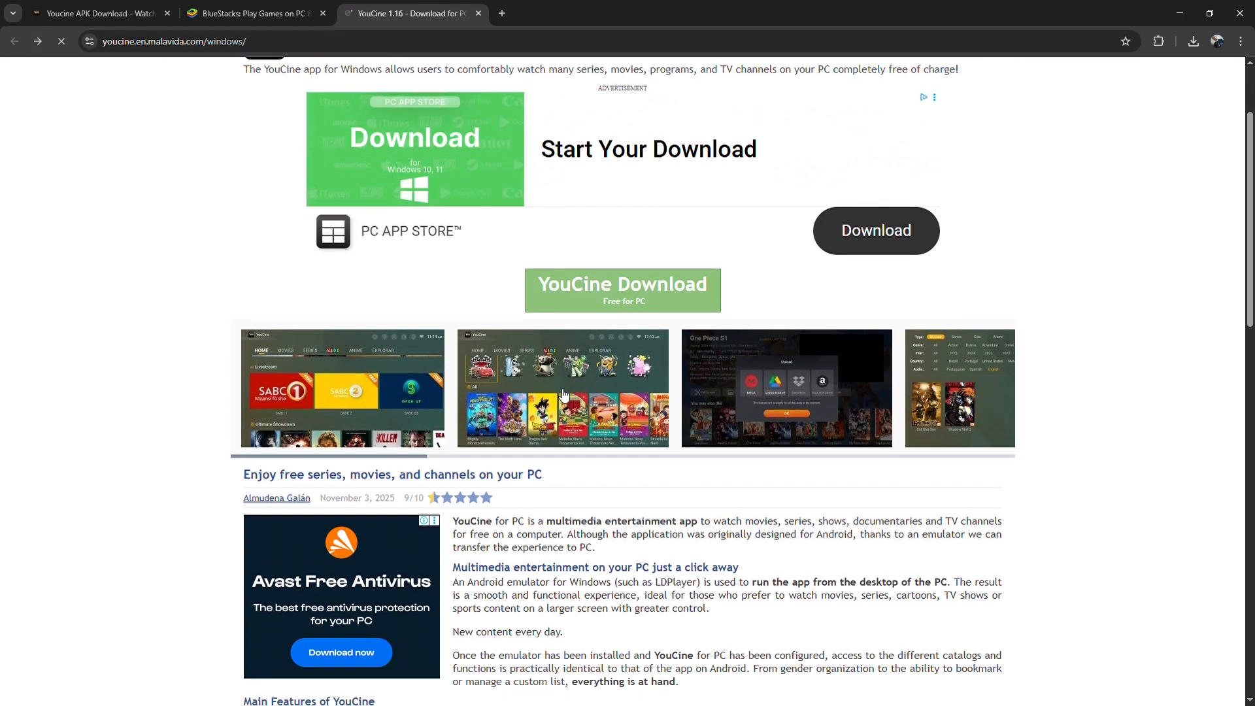
left_click(563, 387)
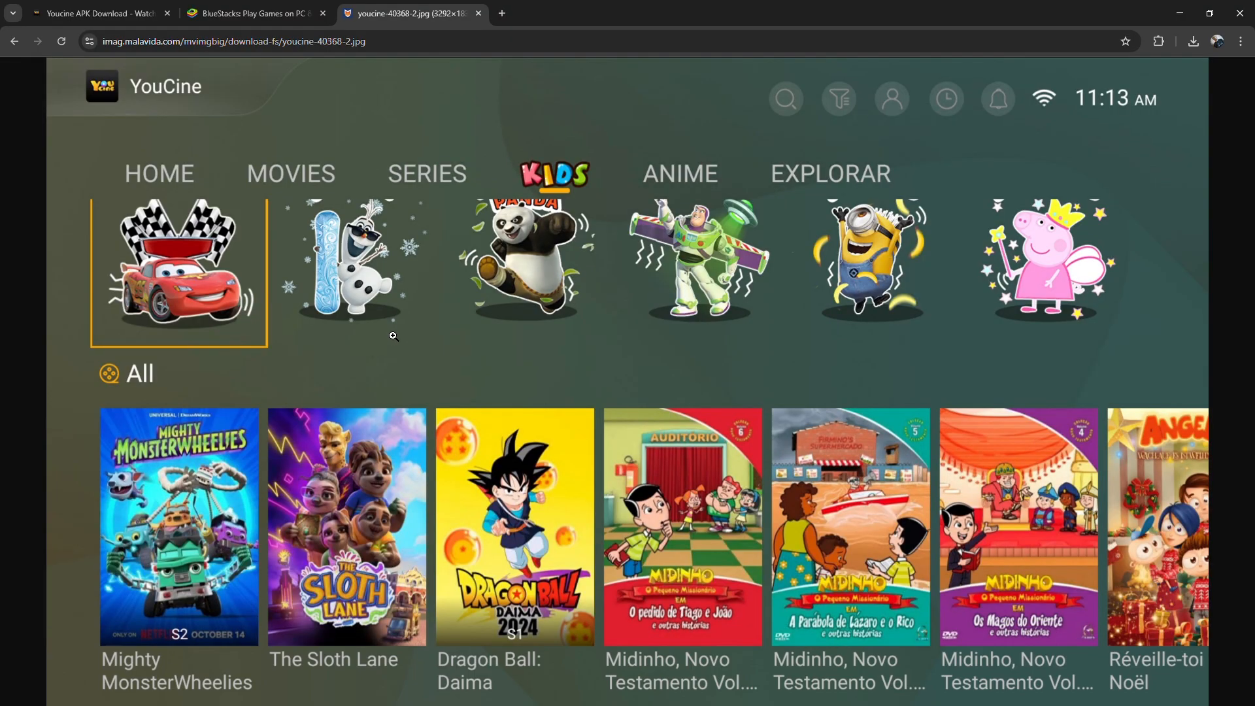